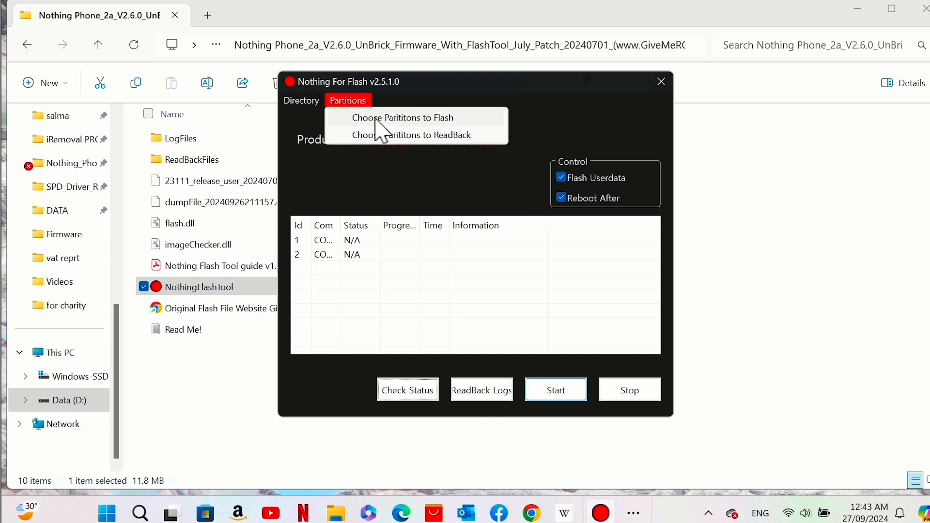
Step: Confirm the partitions to flash and begin flashing the Nothing Phone (2a)
click(402, 117)
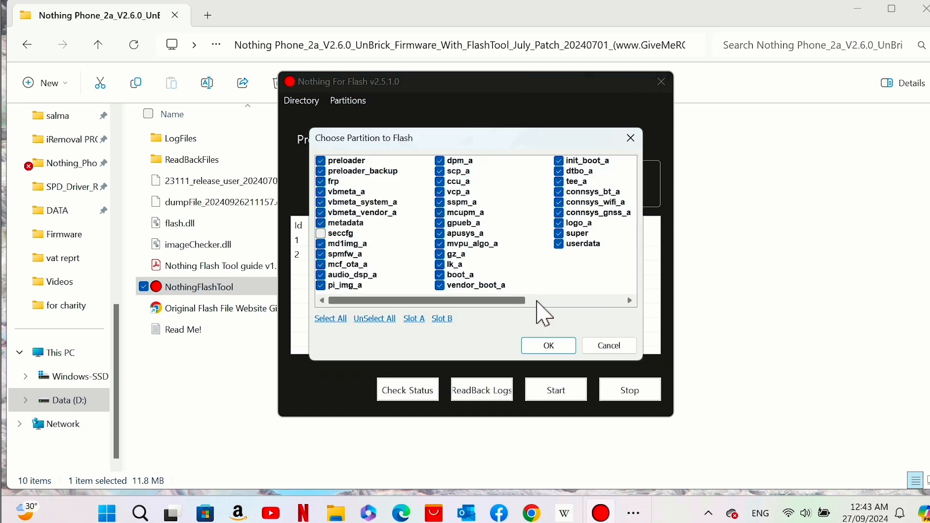
click(546, 345)
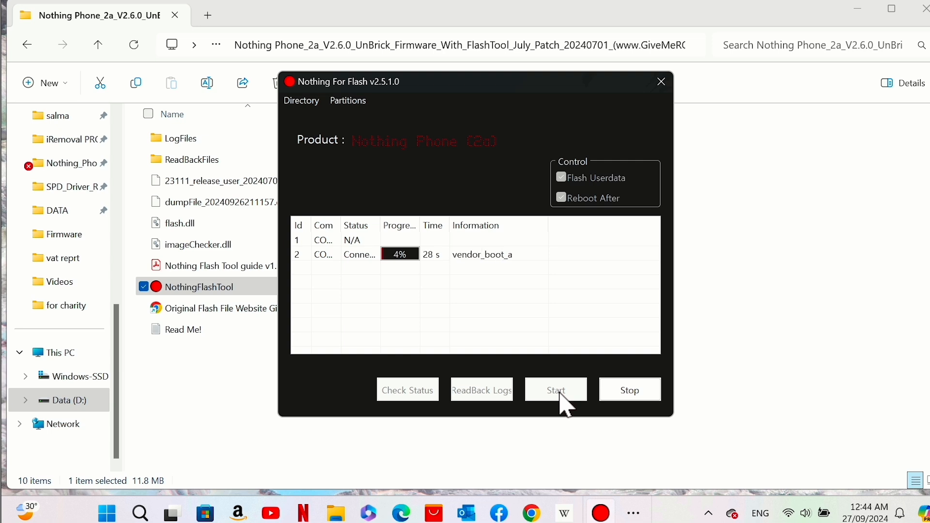
mouse_move(205, 433)
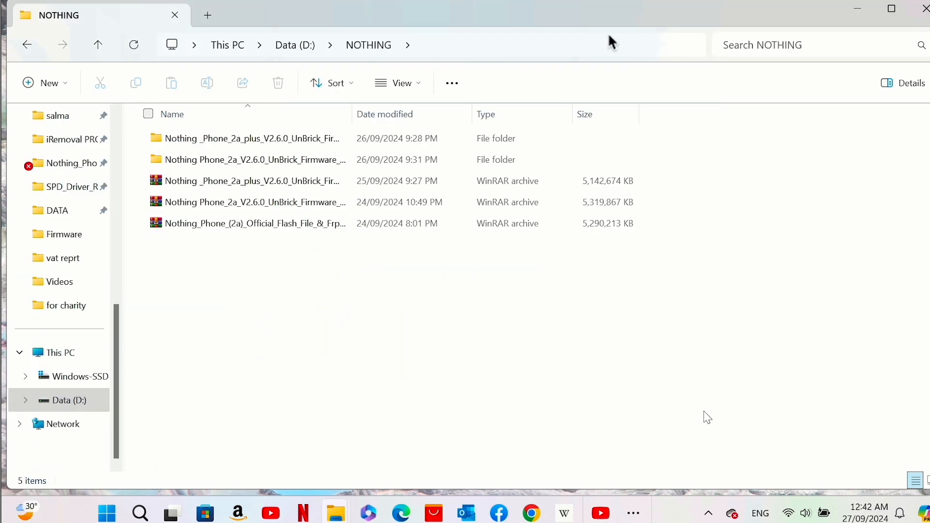
Step: Enter the Phone 2a V2.6.0 UnBrick firmware folder in D:\NOTHING and select NothingFlashTool
click(255, 160)
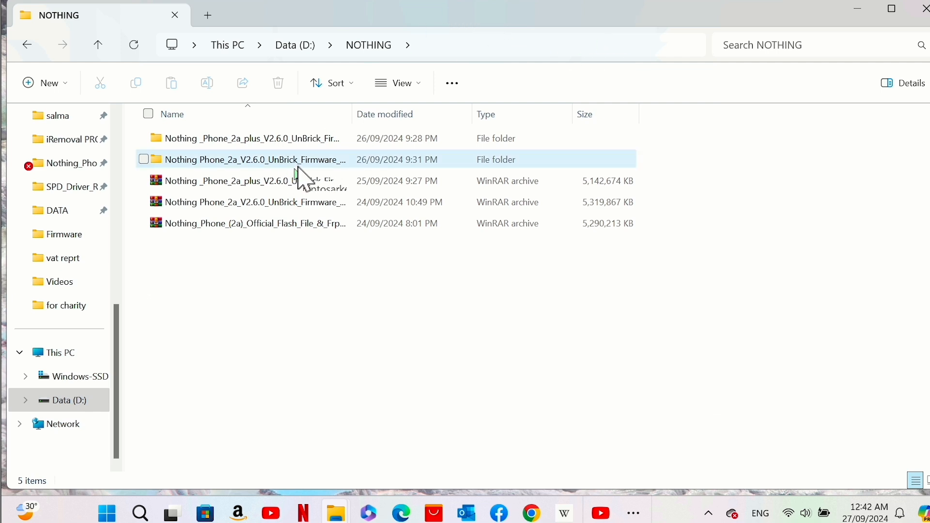
double_click(255, 159)
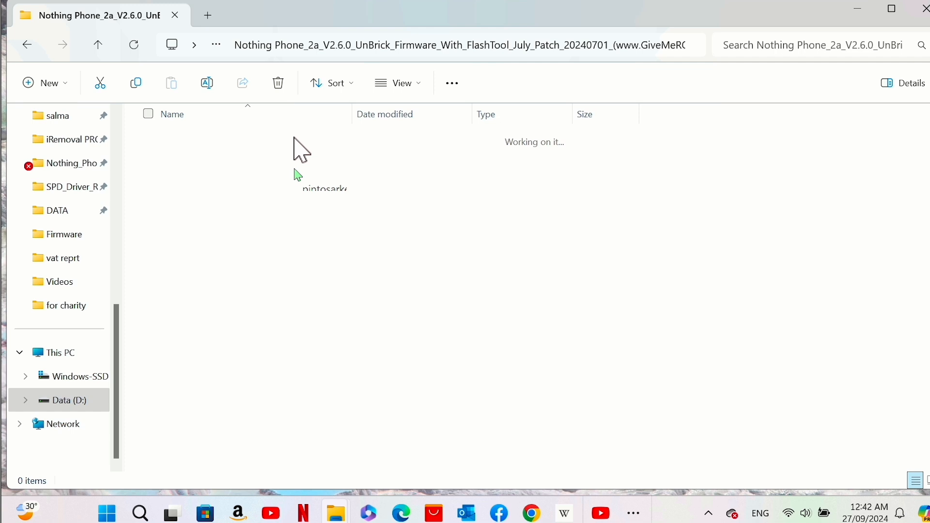
click(200, 287)
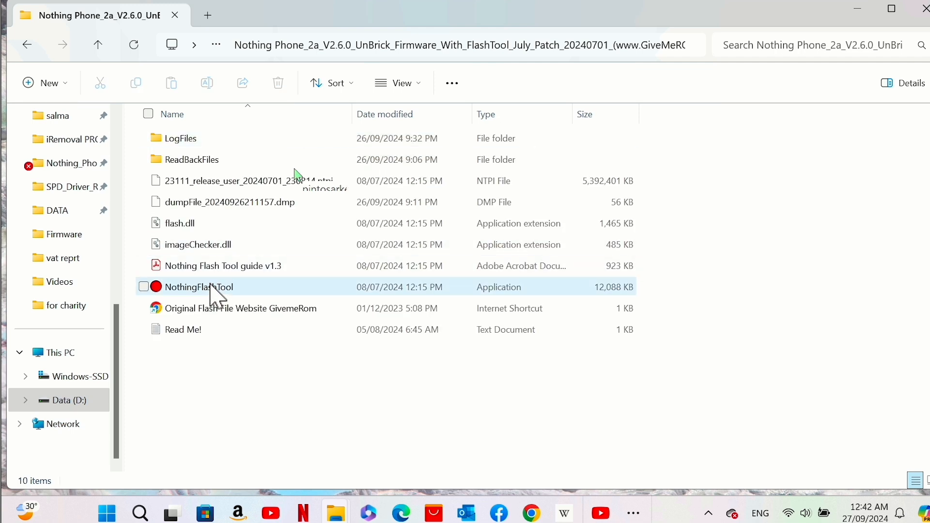
mouse_move(208, 291)
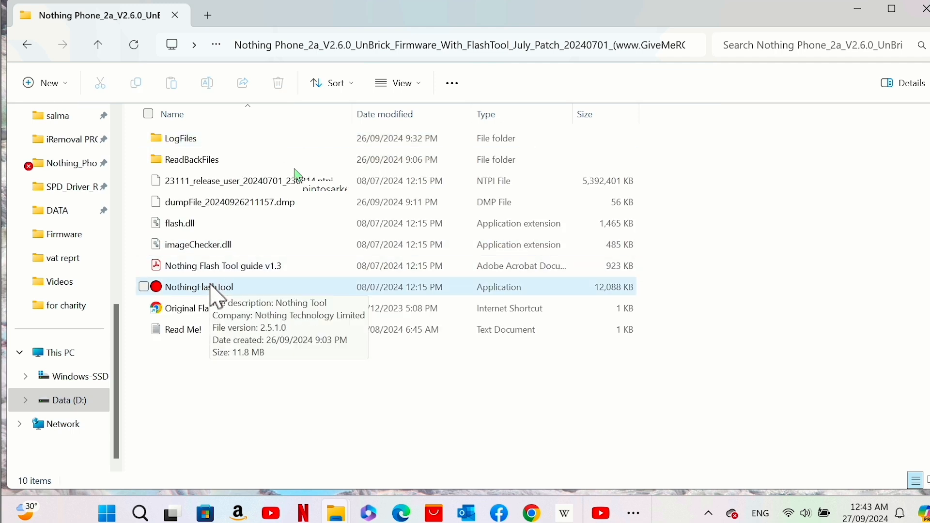
Step: Launch NothingFlashTool and confirm flash partitions with frp included, only seccfg left out
double_click(200, 287)
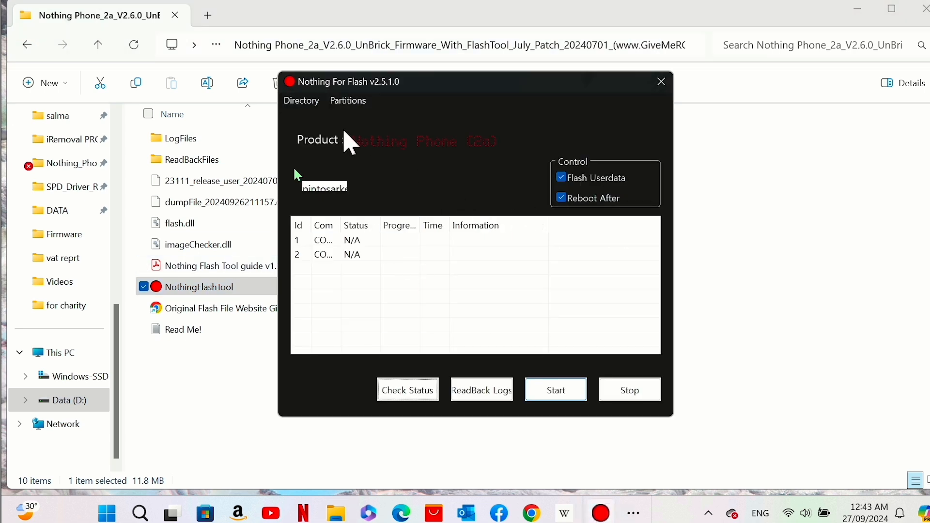
click(348, 100)
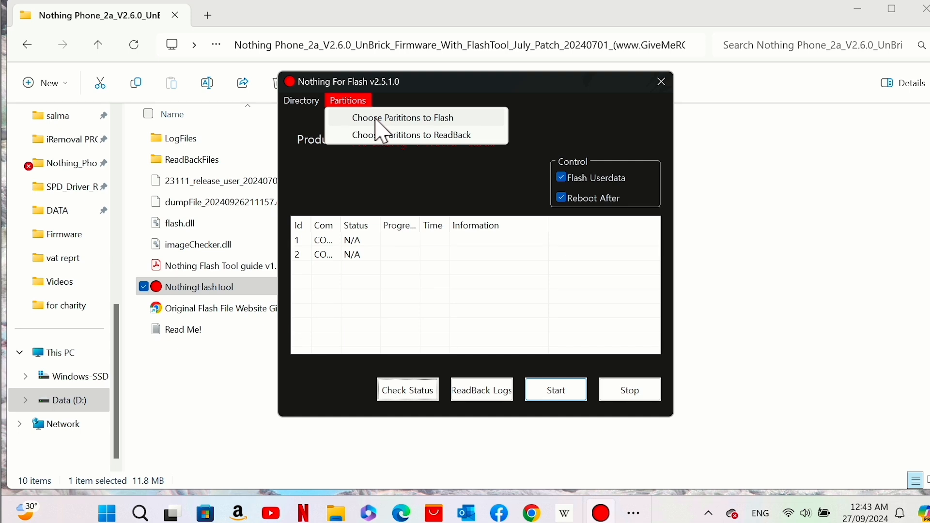
click(403, 118)
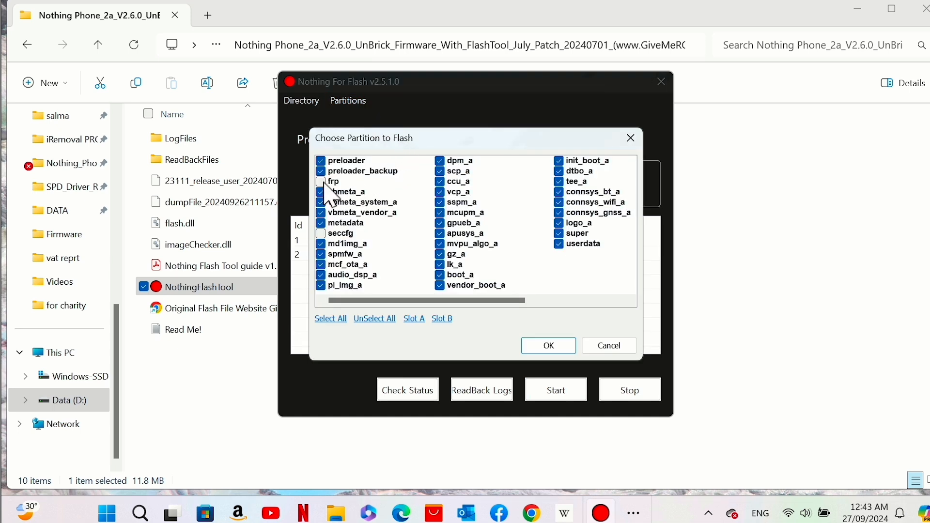
click(321, 181)
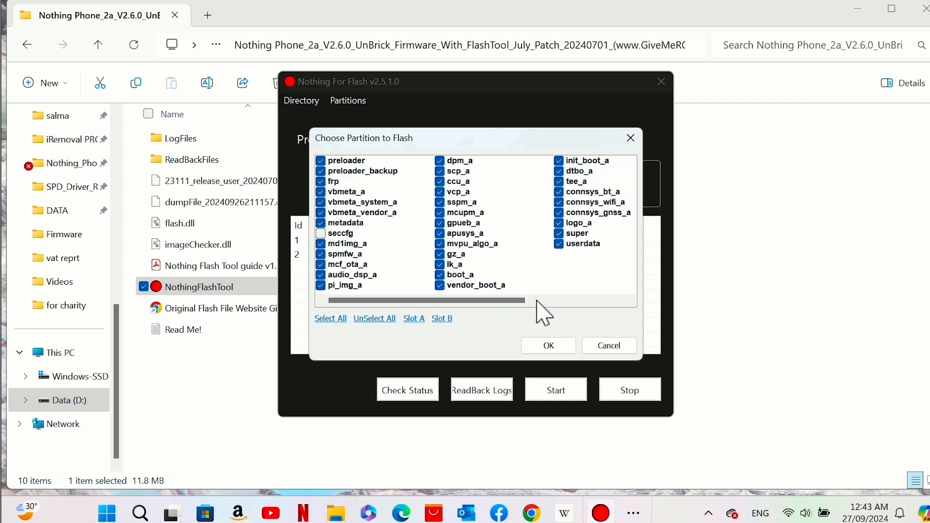
click(547, 345)
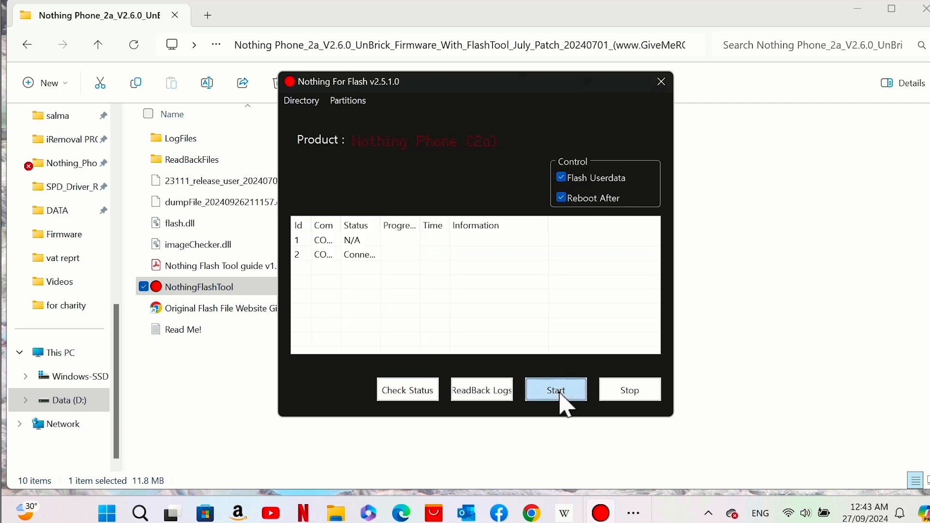
click(555, 389)
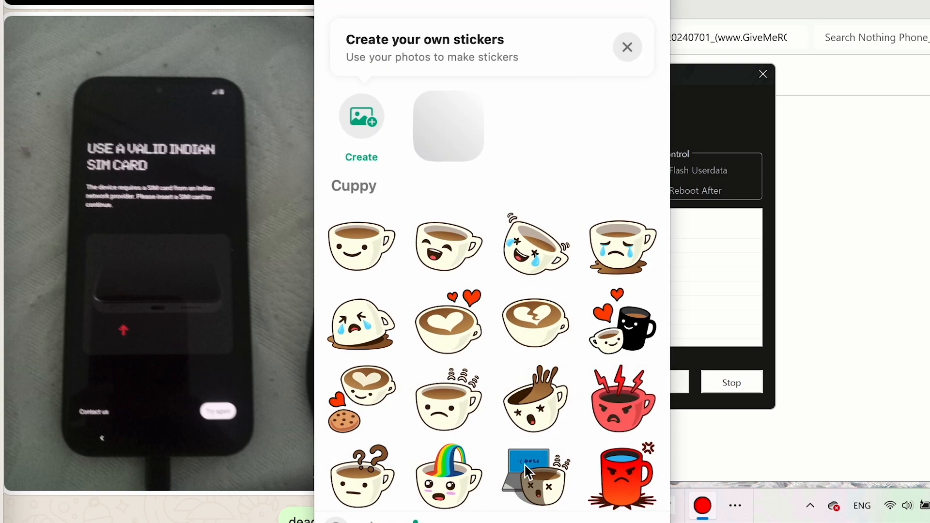
mouse_move(365, 249)
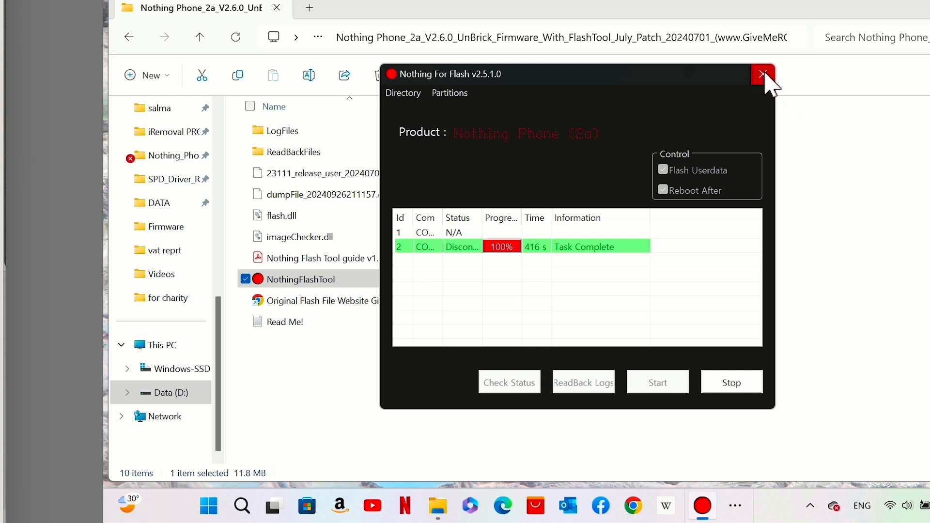
Step: Close Nothing Flash Tool after the flash reaches 100% Task Complete
click(763, 74)
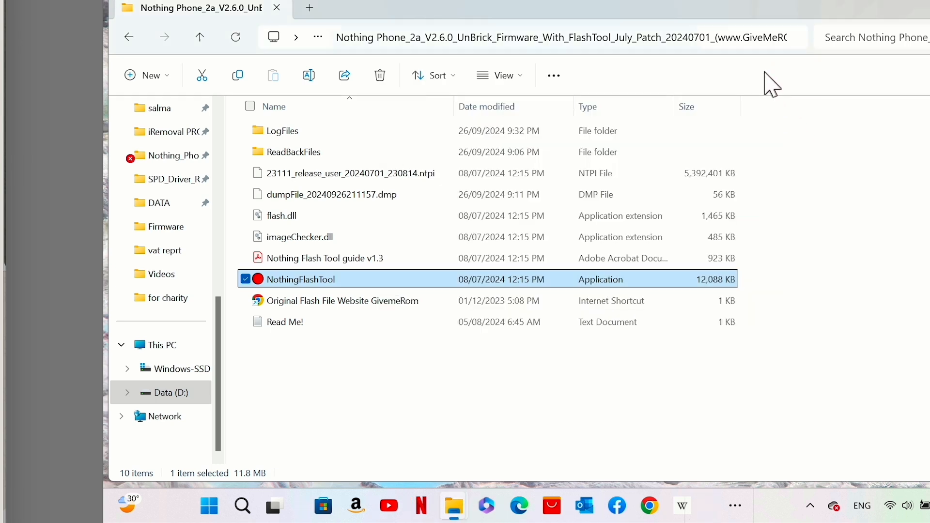